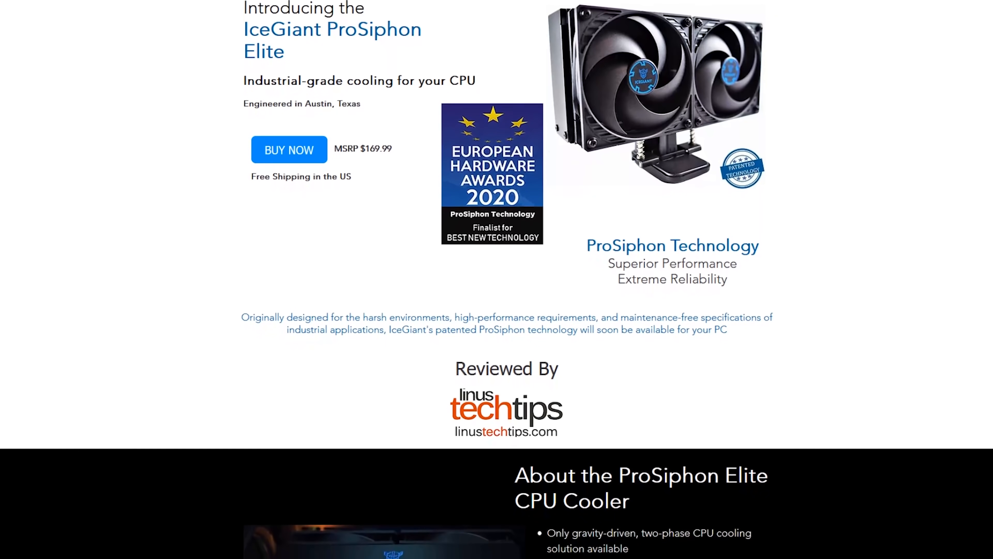
{"action": "scroll", "scroll_direction": "down", "scroll_amount": 3}
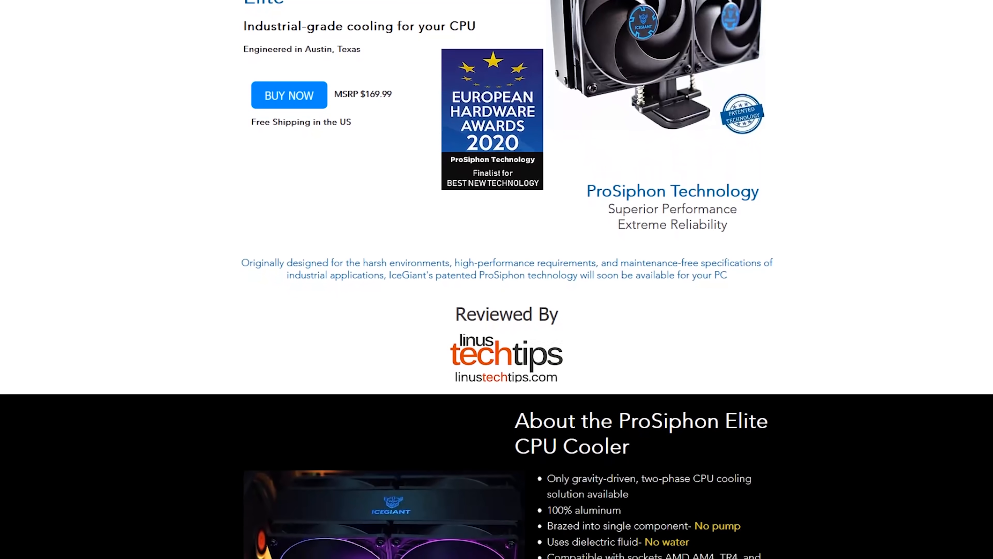
{"action": "scroll", "scroll_direction": "down", "scroll_amount": 3}
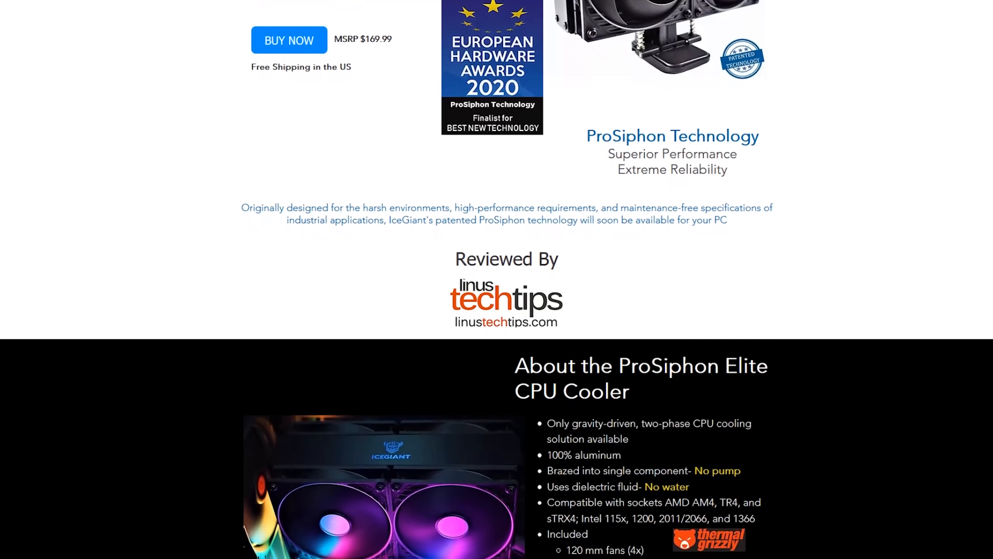
{"action": "scroll", "scroll_direction": "down", "scroll_amount": 3}
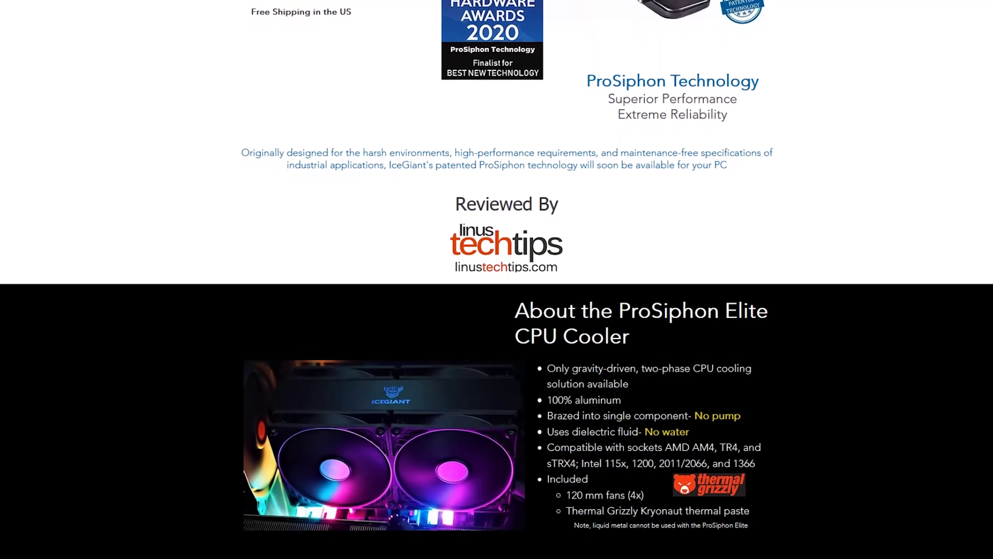
{"action": "scroll", "scroll_direction": "down", "scroll_amount": 3}
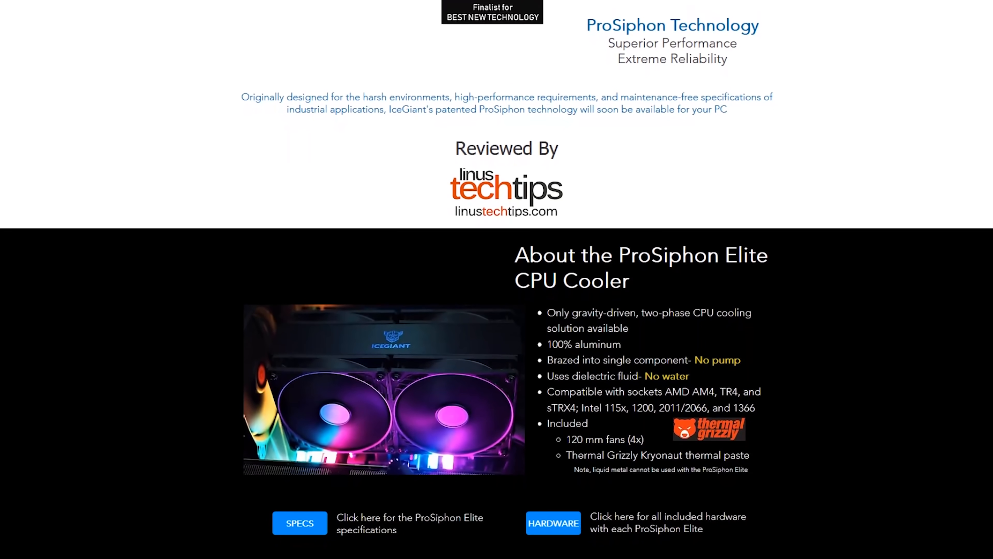
{"action": "scroll", "scroll_direction": "down", "scroll_amount": 3}
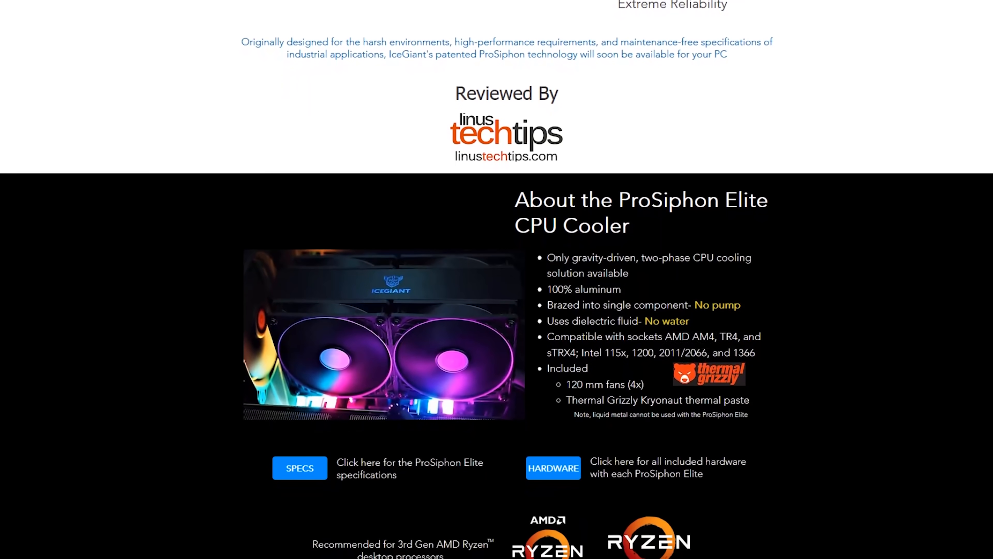